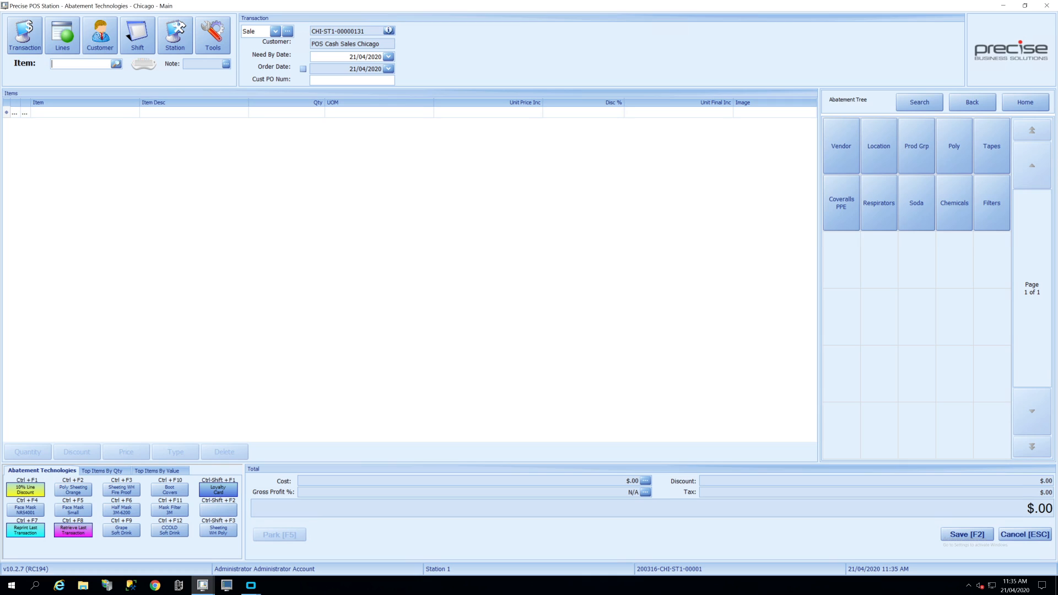
pyautogui.moveTo(647, 456)
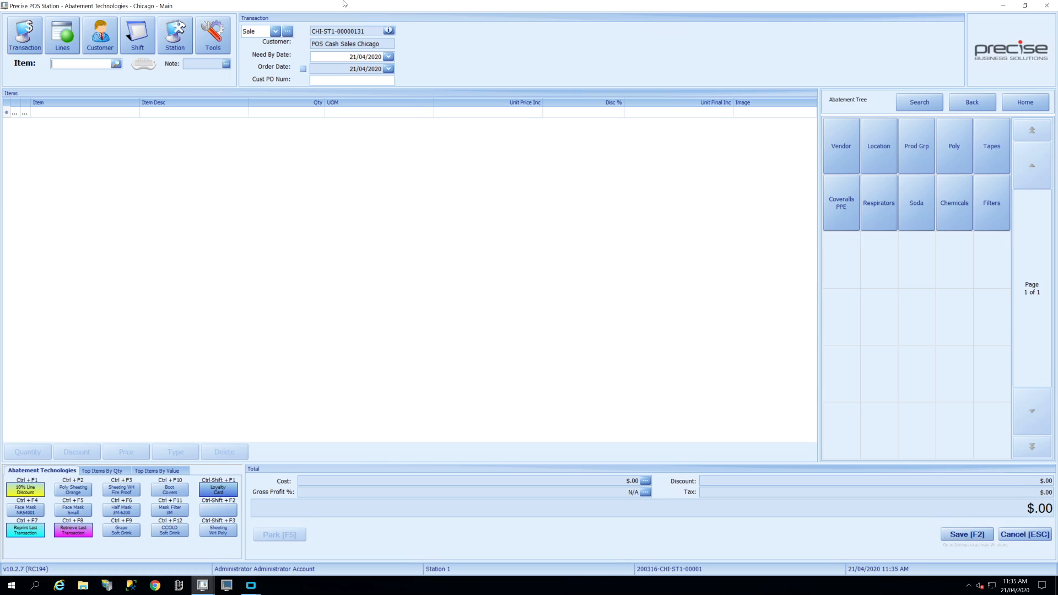
pyautogui.moveTo(263, 271)
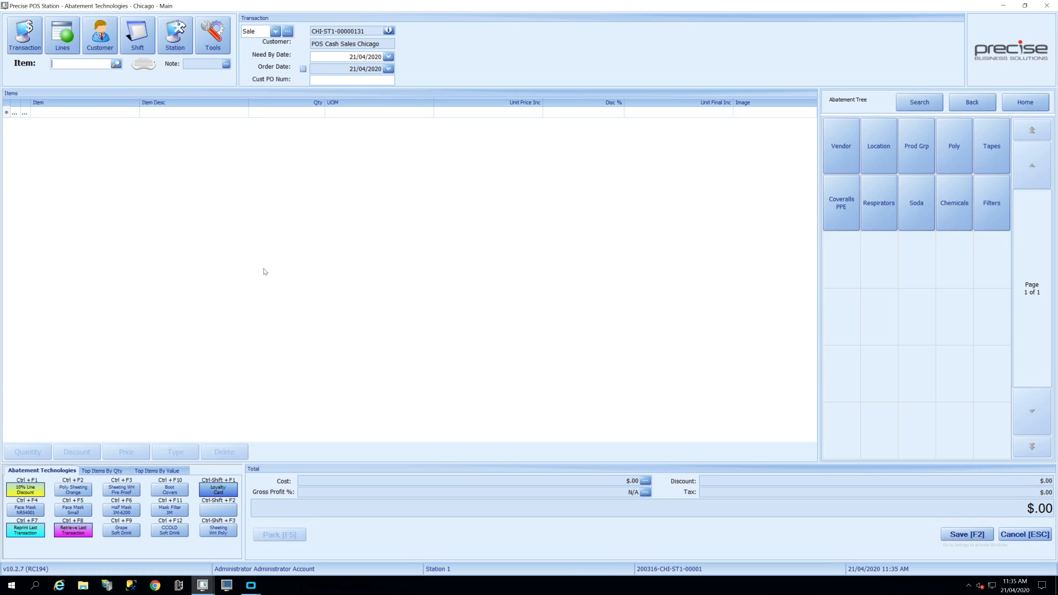
pyautogui.moveTo(354, 216)
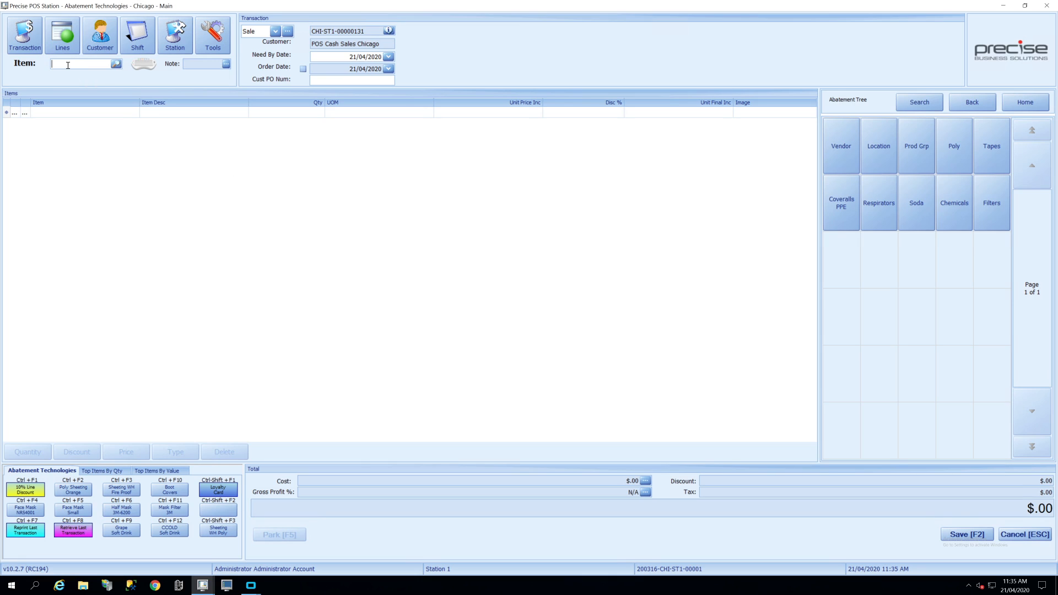
# - Add item code 00C2, Component C2 at $4.00, to the cash sale
pyautogui.write('00d')
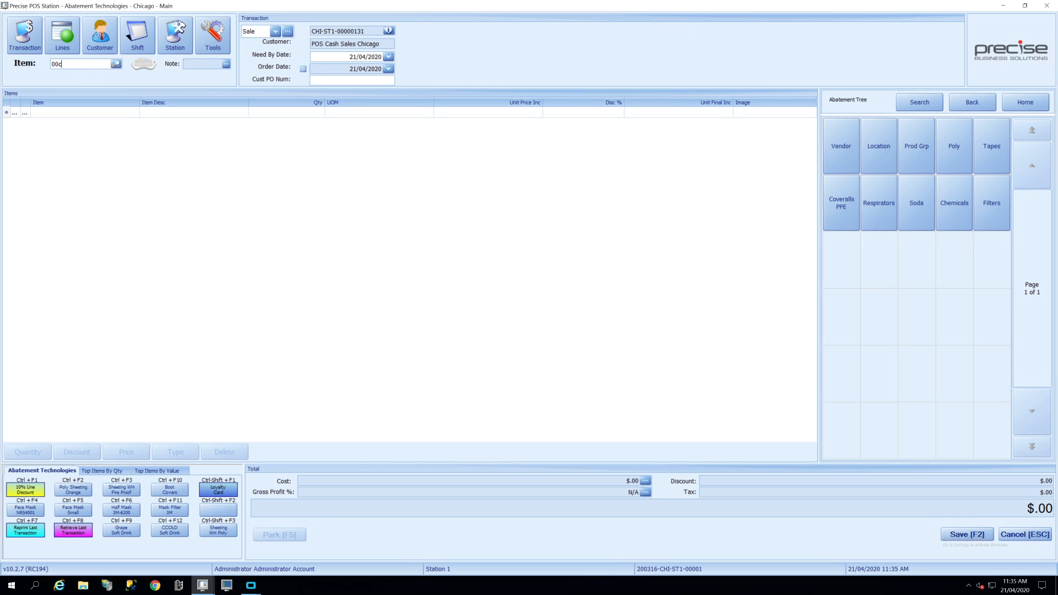
pyautogui.press('enter')
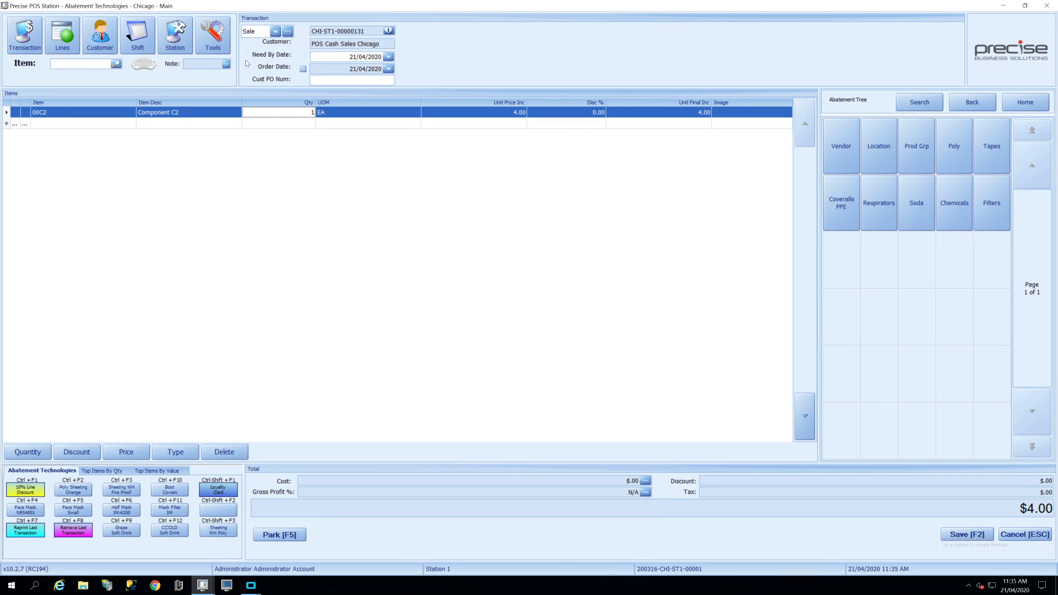
pyautogui.moveTo(149, 75)
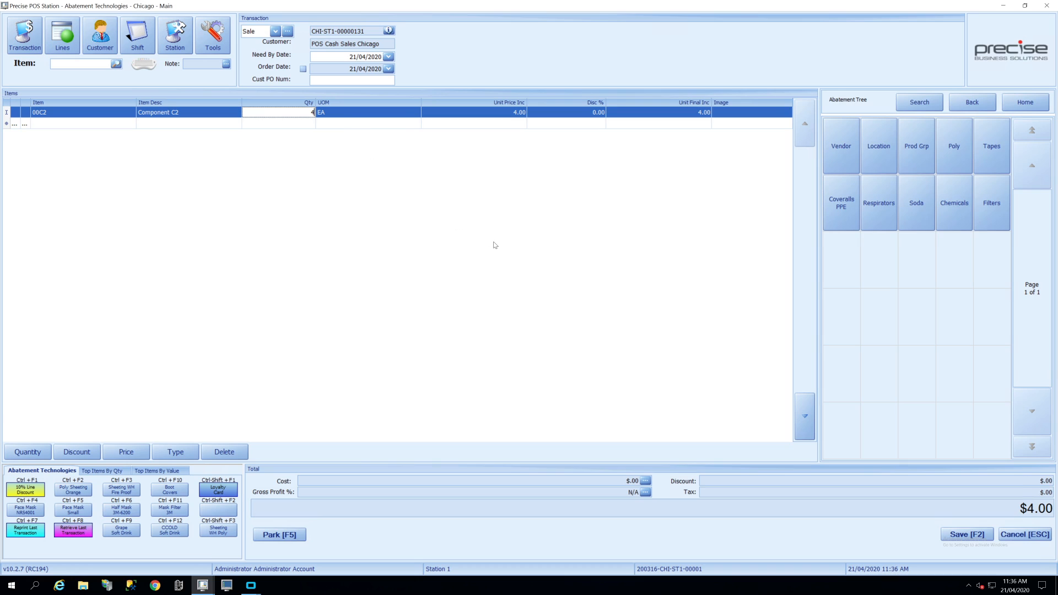
pyautogui.moveTo(767, 491)
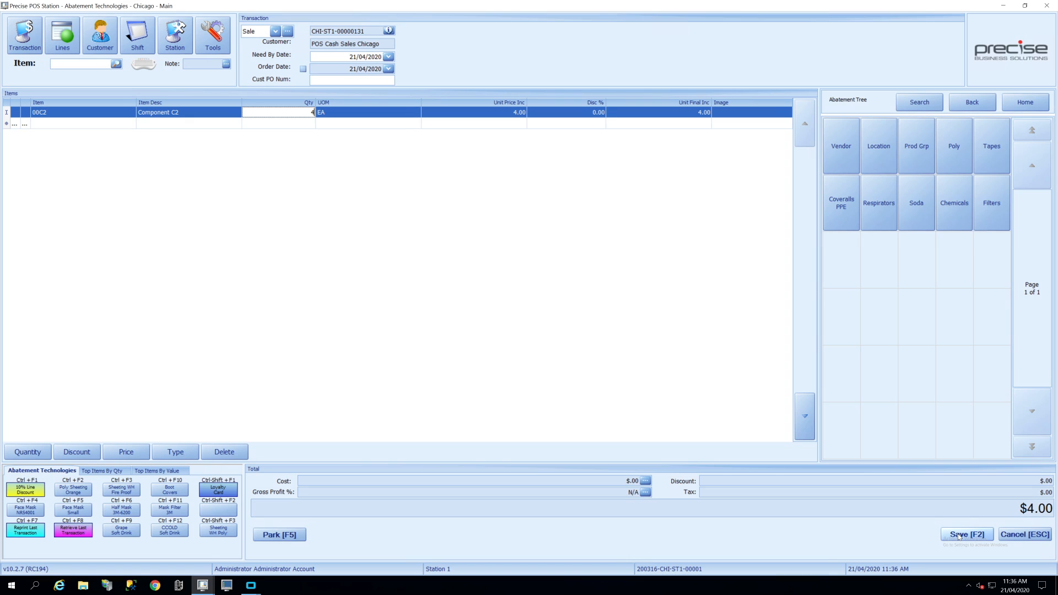
# - Pay the $16.00 due in cash and complete the transaction
pyautogui.click(965, 533)
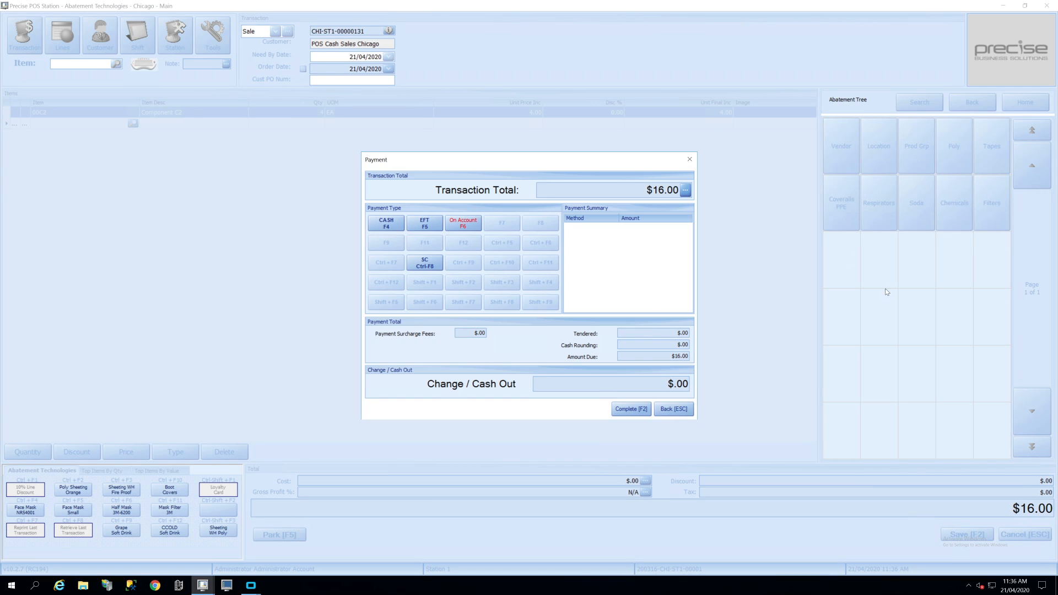
pyautogui.moveTo(445, 313)
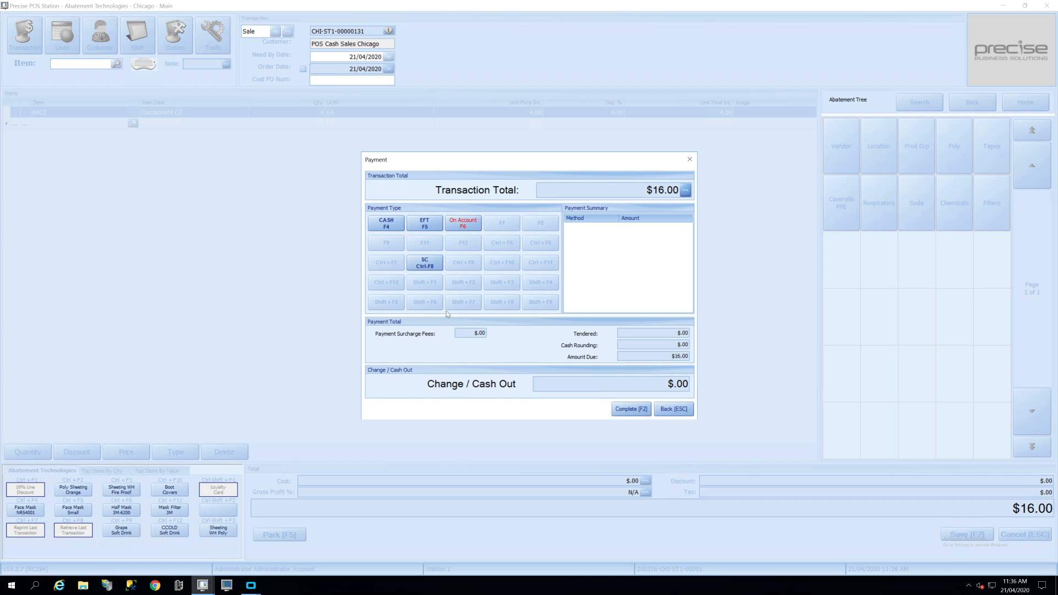
pyautogui.moveTo(370, 54)
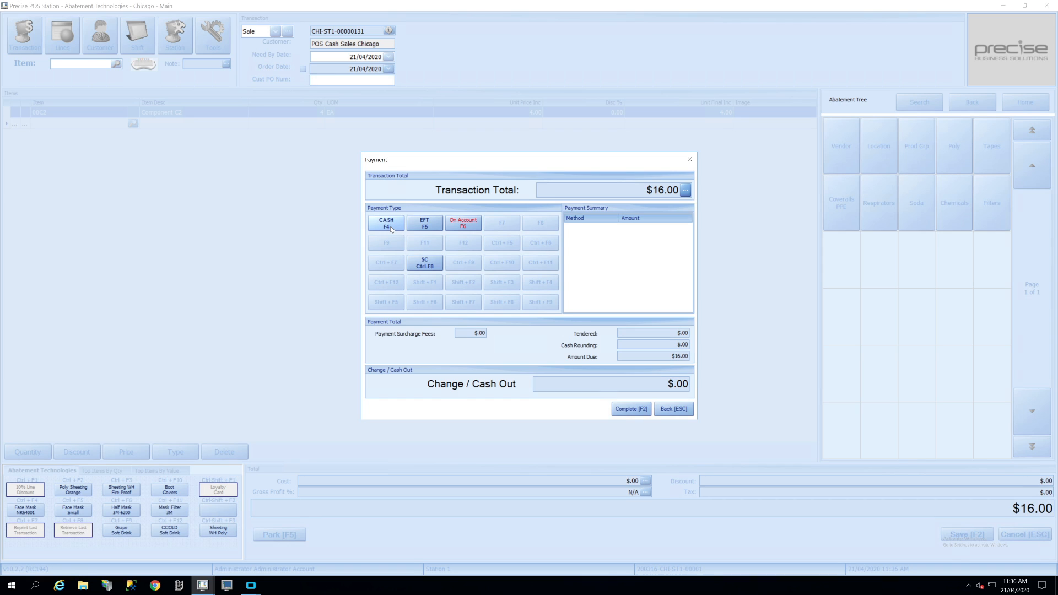
pyautogui.click(385, 223)
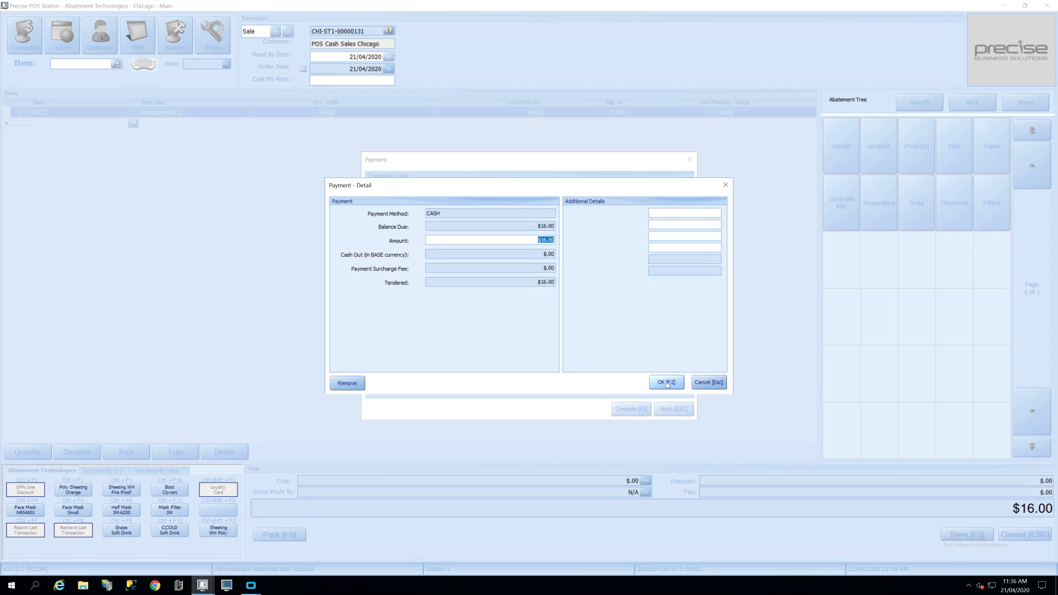
pyautogui.click(665, 381)
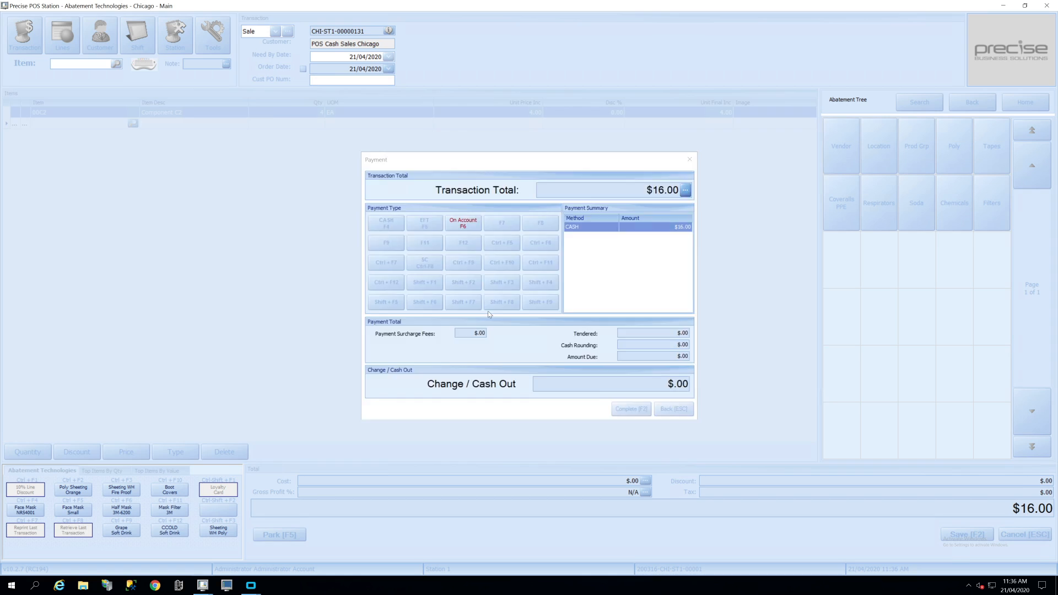
pyautogui.click(630, 409)
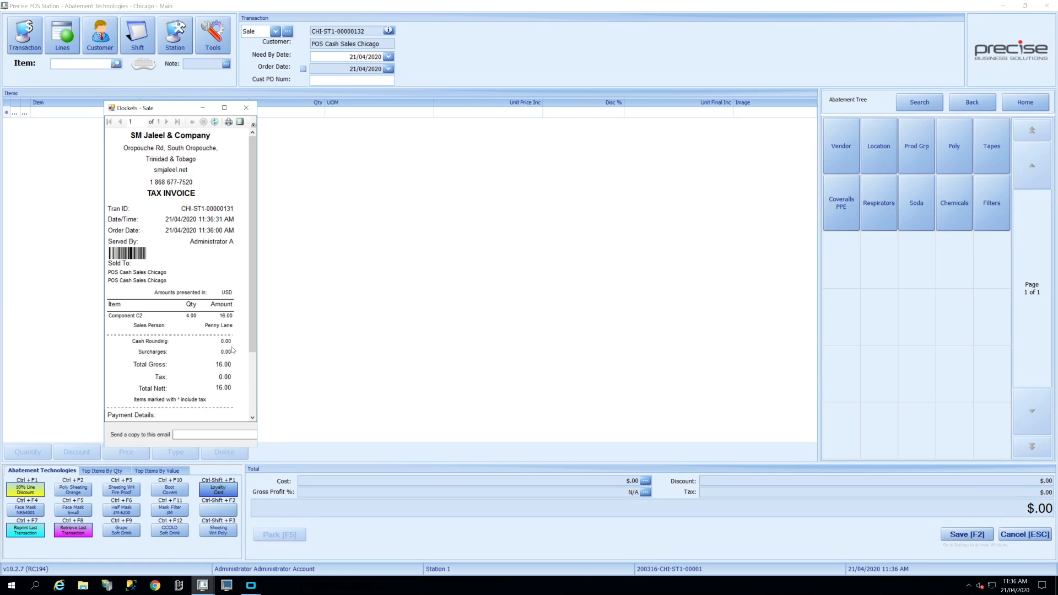
# - Enter the address 'sdfsdfs@gdfgdfgdf' for emailing a copy of the receipt docket
pyautogui.scroll(-3)
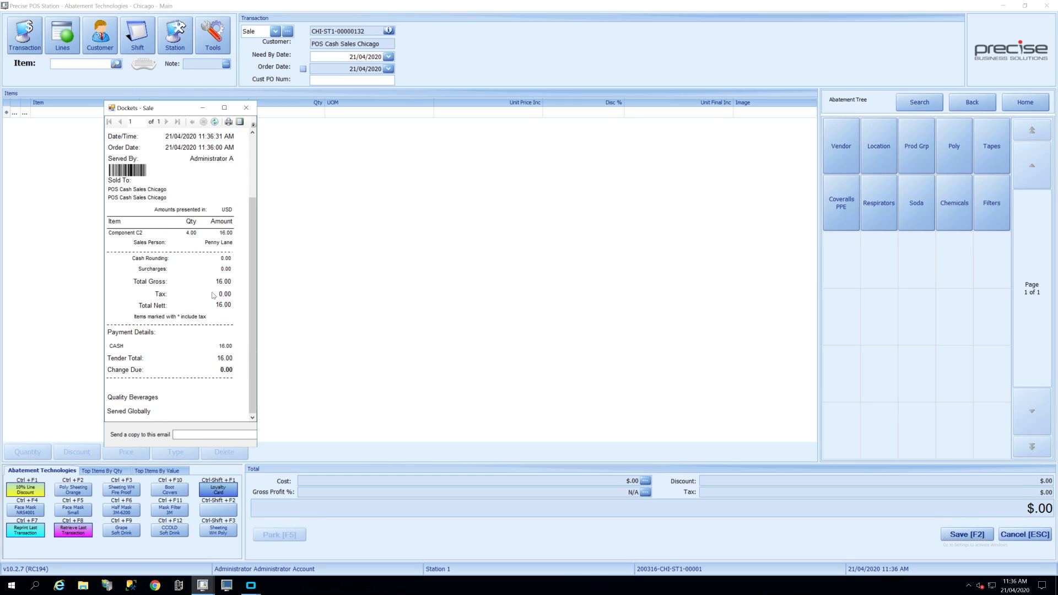
pyautogui.scroll(3)
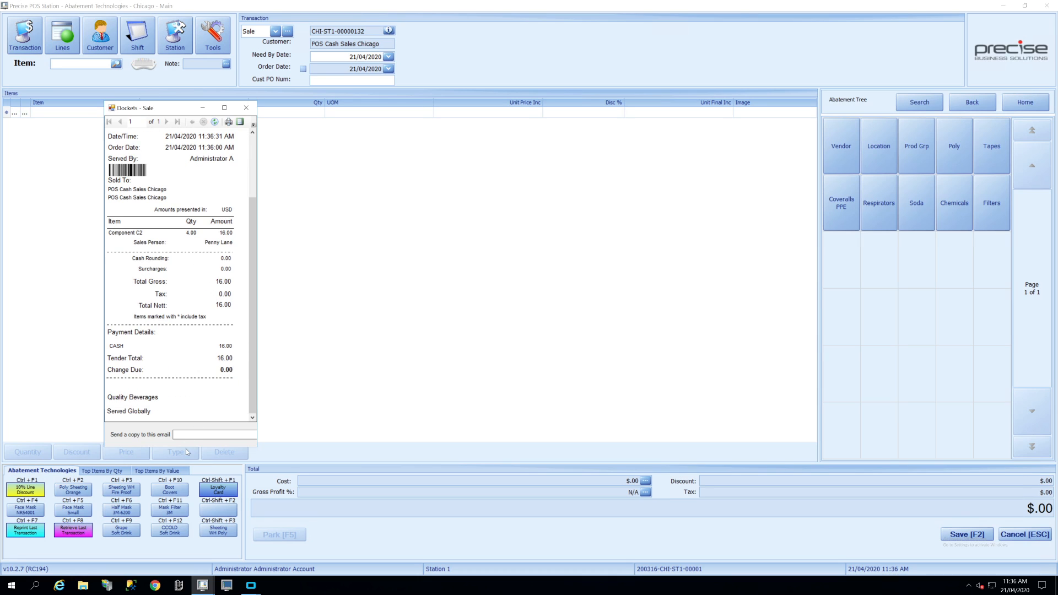
pyautogui.write('sdfsdfs')
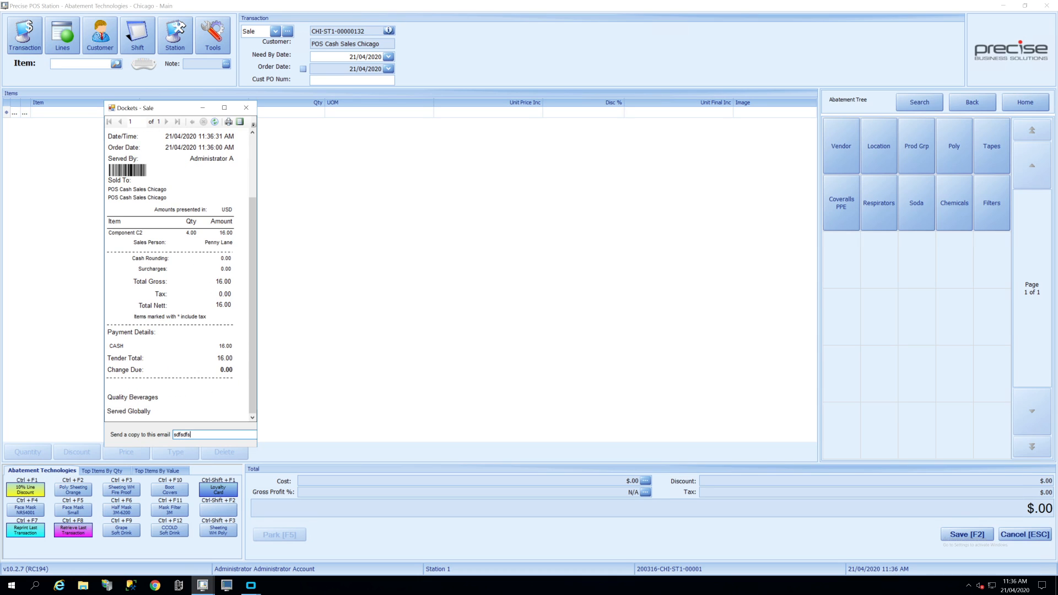
pyautogui.write('@gdfgdfgdf')
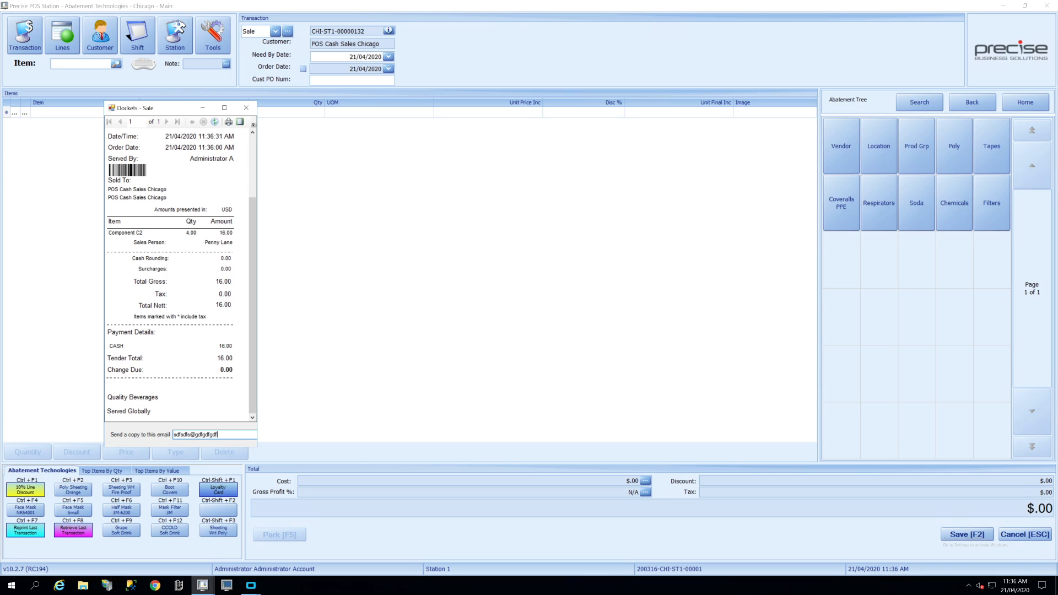
pyautogui.moveTo(216, 409)
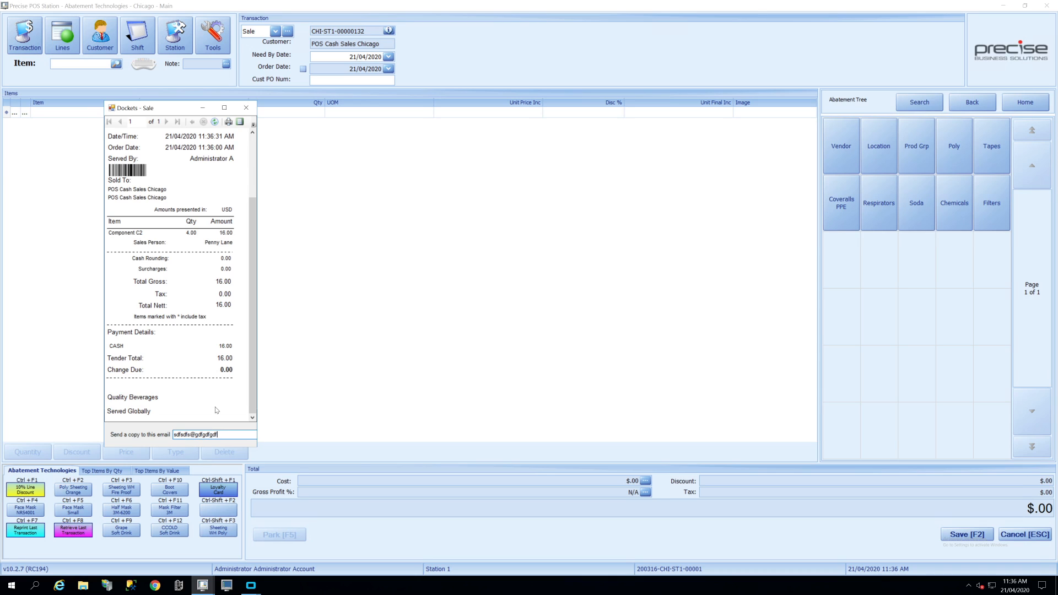
pyautogui.moveTo(229, 390)
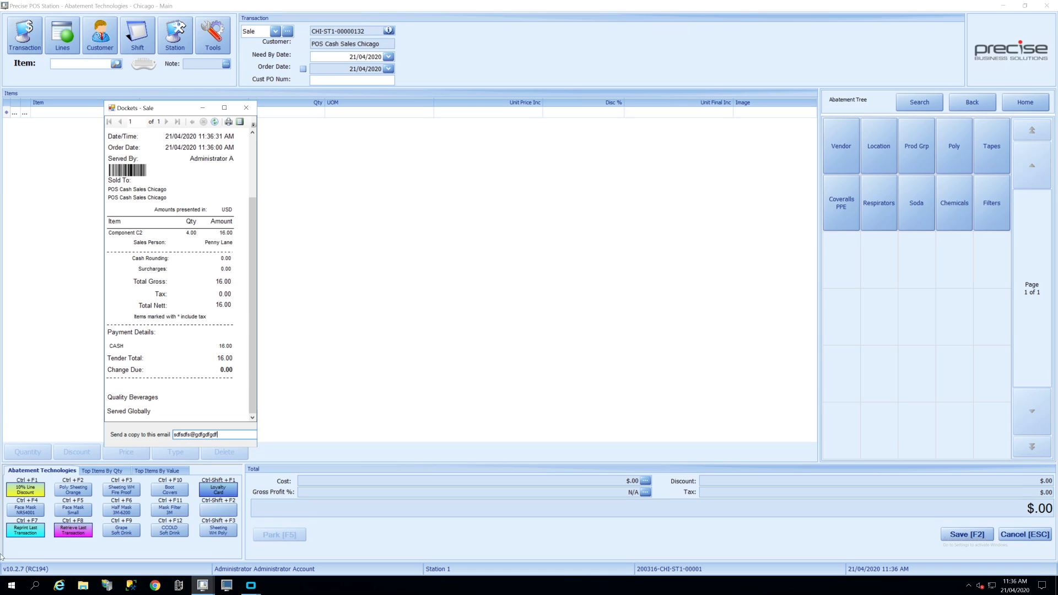
pyautogui.moveTo(250, 584)
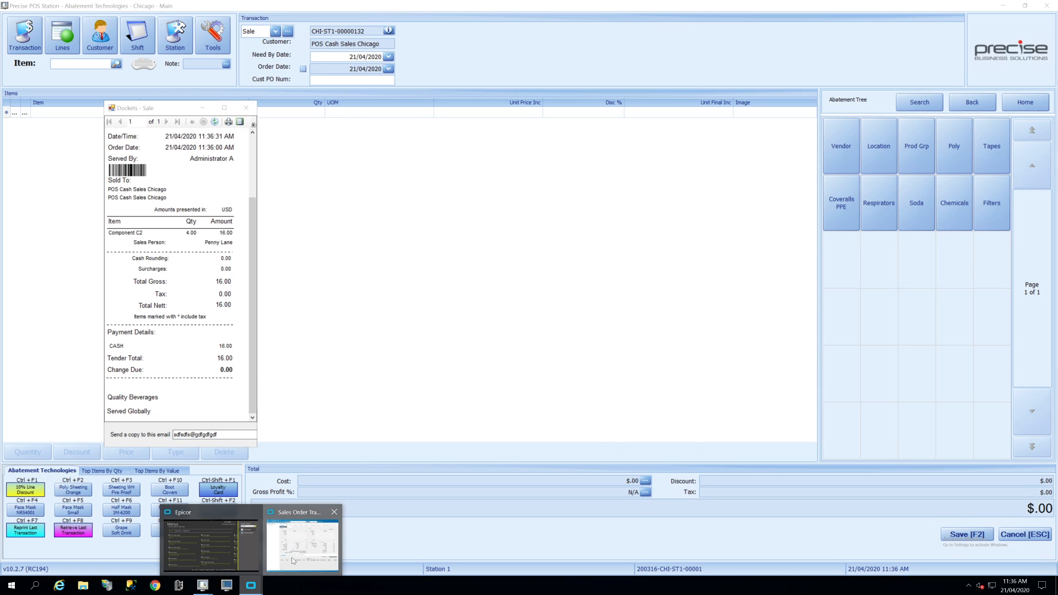
# - Search the Sales Order Tracker and load sales order 5477 with four Component C2 for $16.00
pyautogui.click(302, 543)
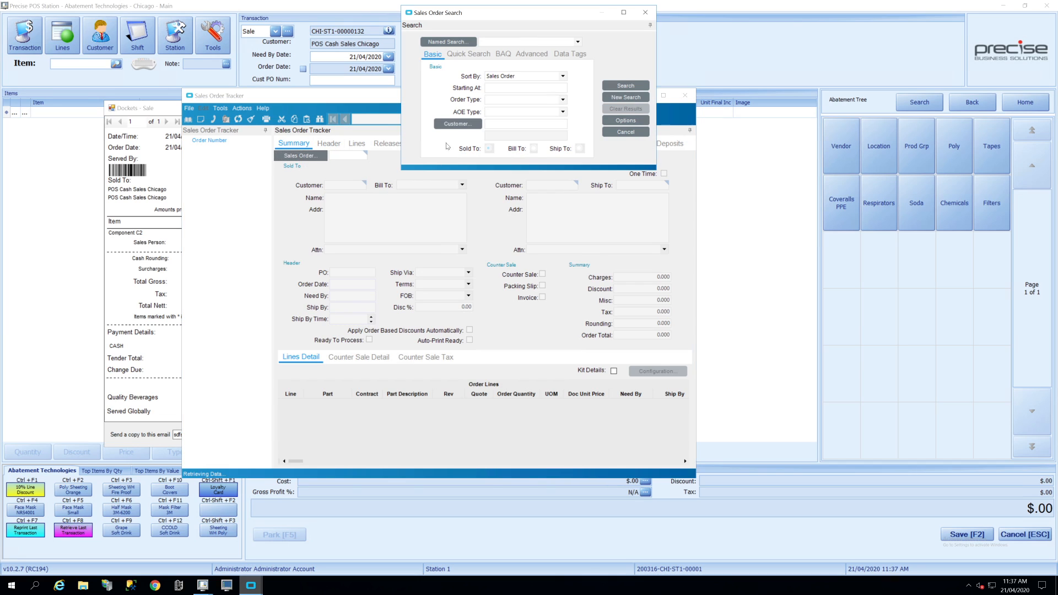
pyautogui.click(624, 86)
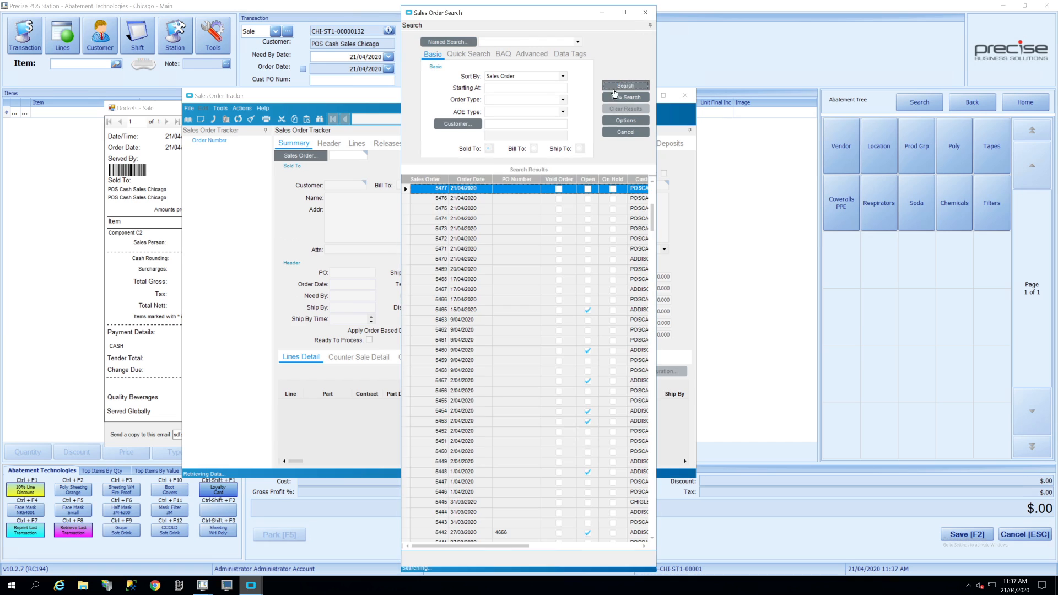
pyautogui.click(624, 84)
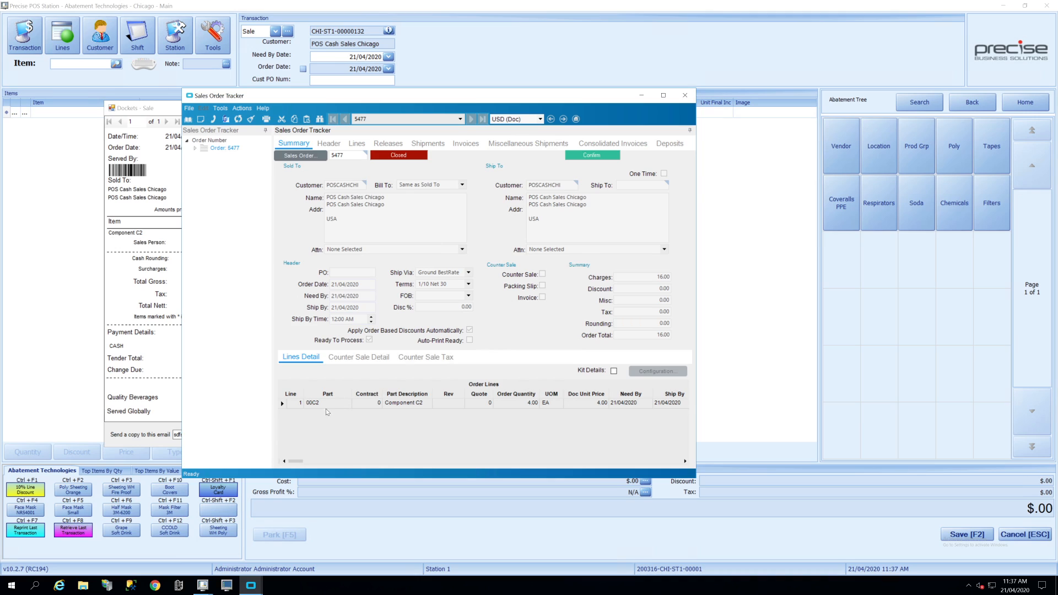
pyautogui.moveTo(332, 403)
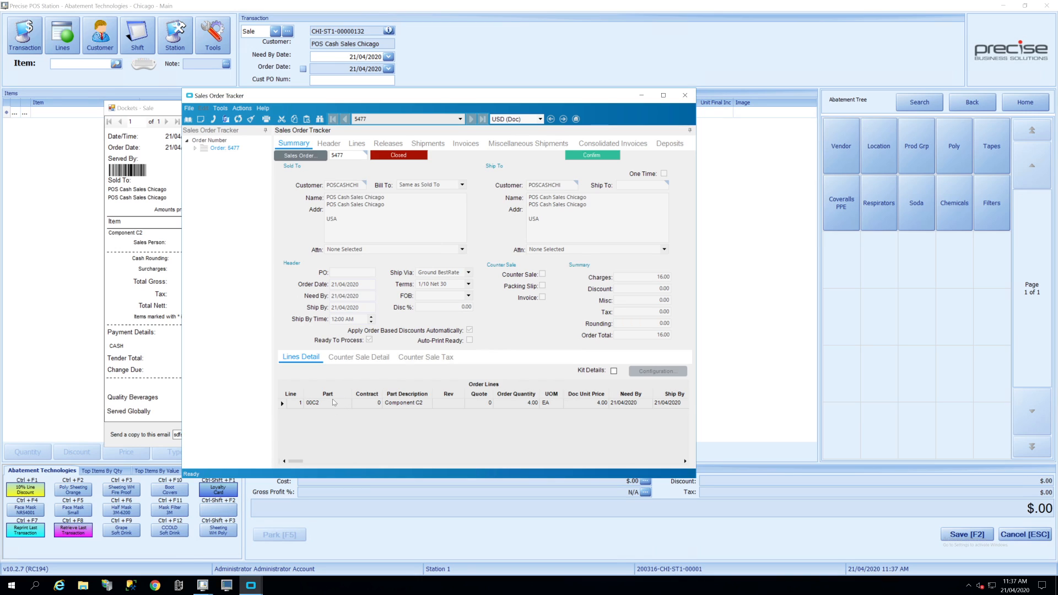